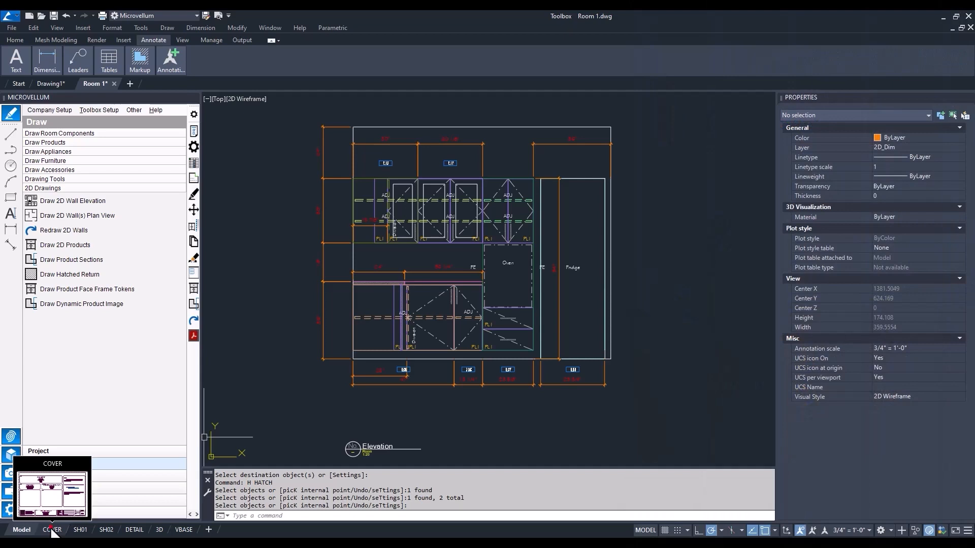
Show the COVER sheet and bring up the Microvellum Project tools panel.
left_click(52, 530)
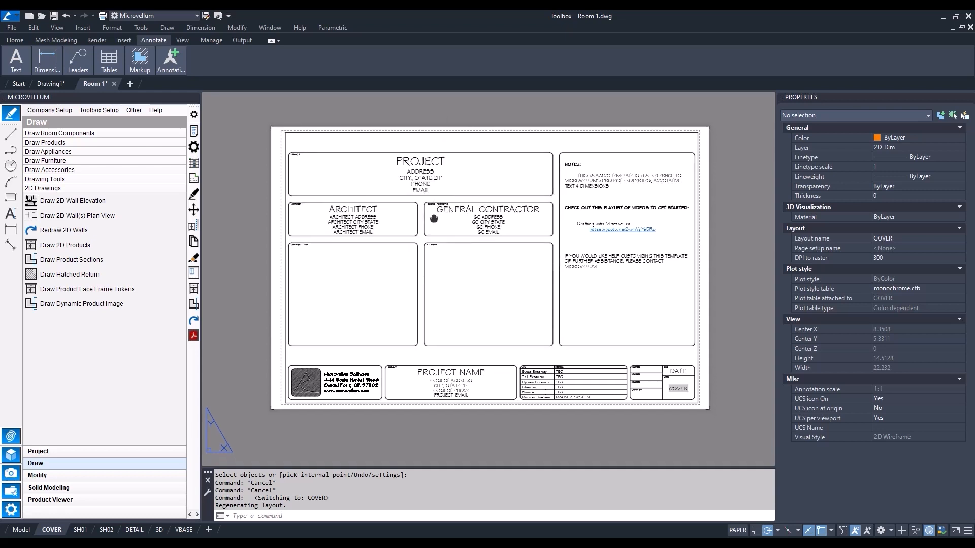
mouse_move(432, 217)
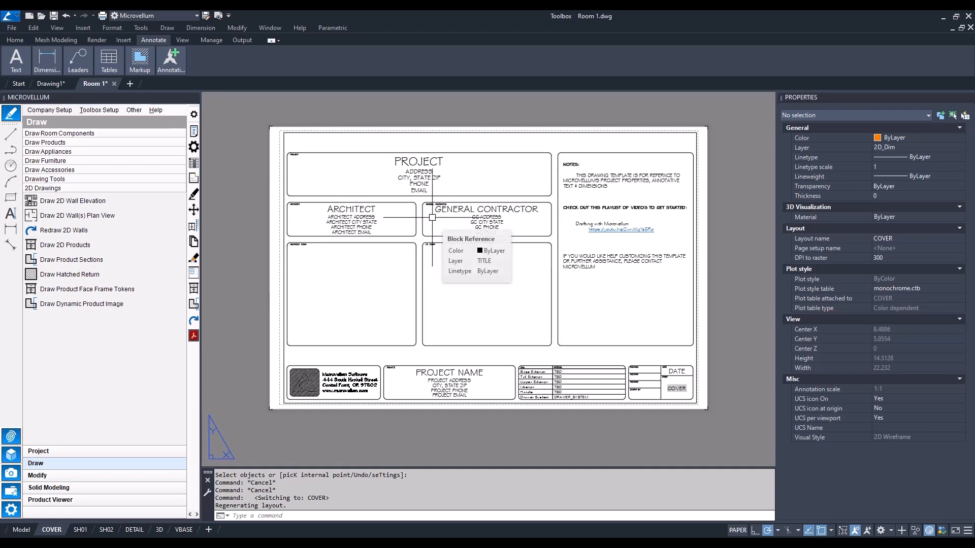
left_click(37, 450)
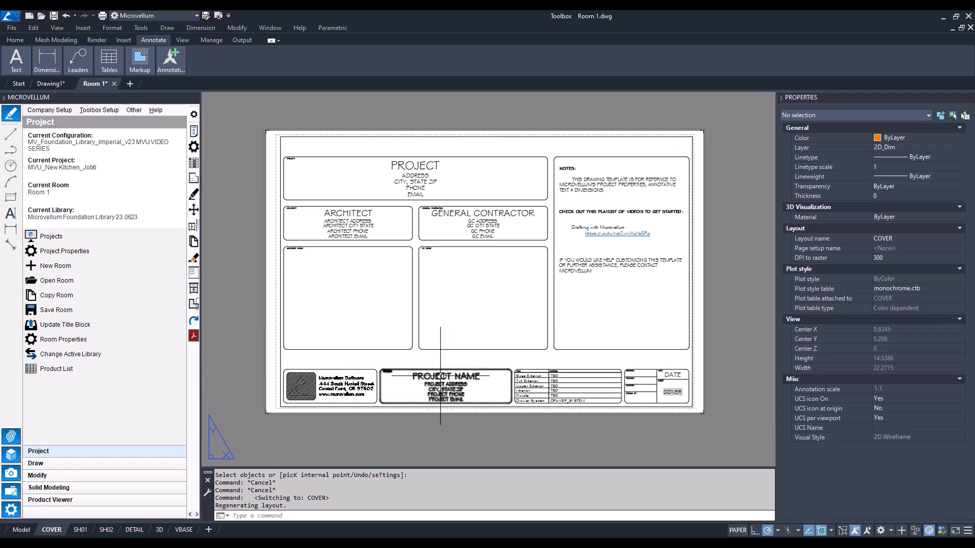
Review the Base Exterior (BASE_EXT) room property's title block details via Project and Room Properties.
left_click(64, 250)
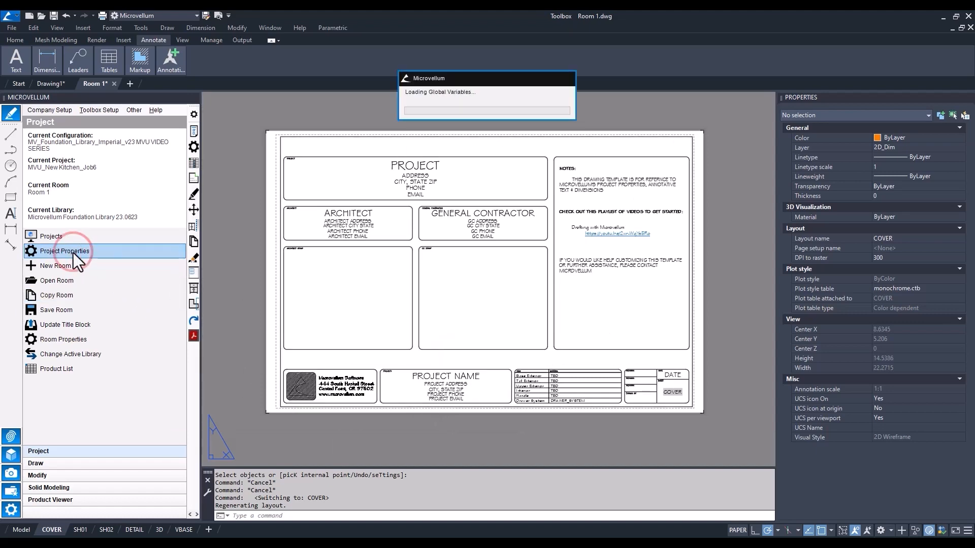
left_click(64, 251)
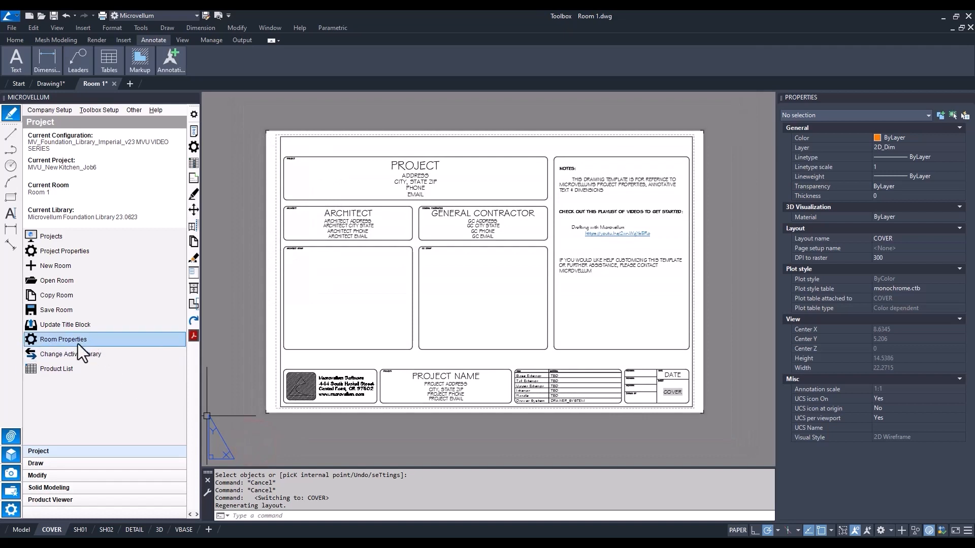
left_click(63, 339)
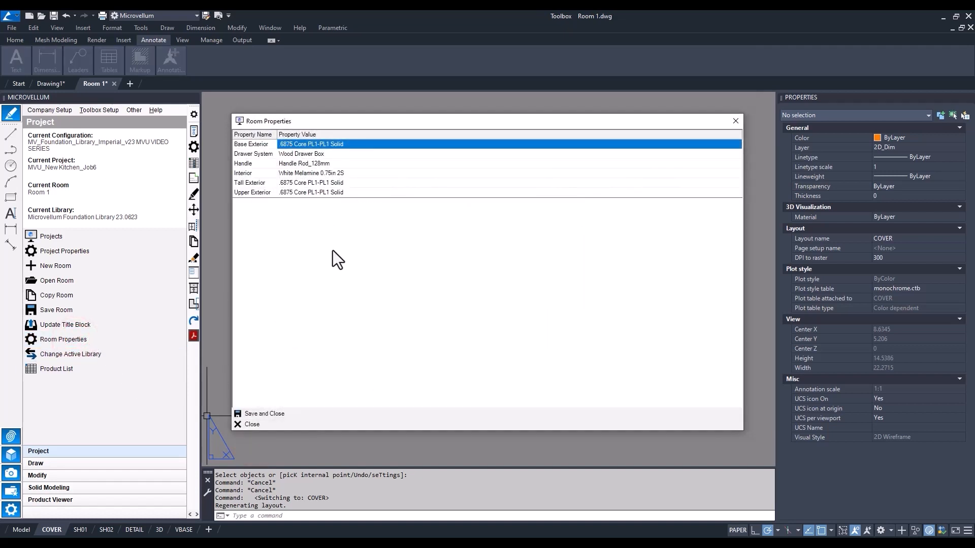
right_click(337, 261)
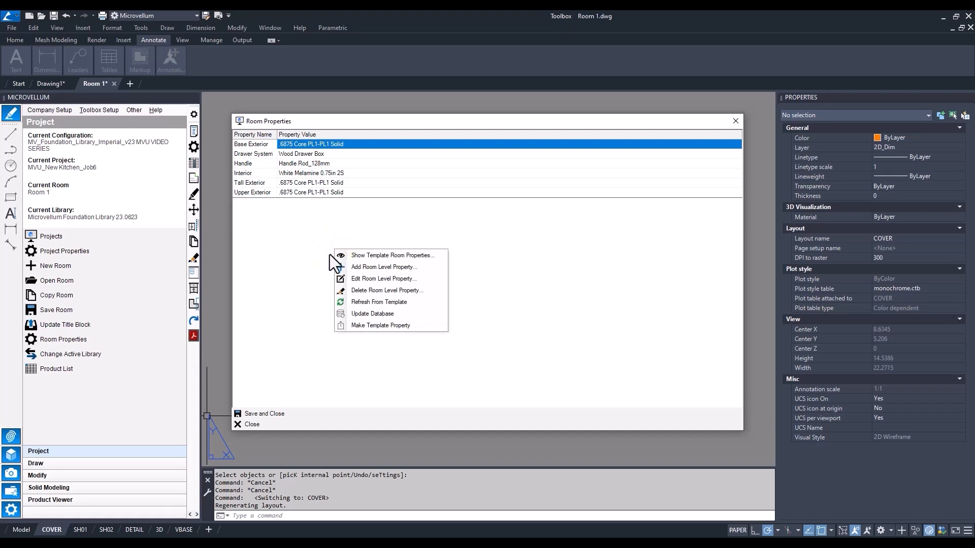
left_click(384, 278)
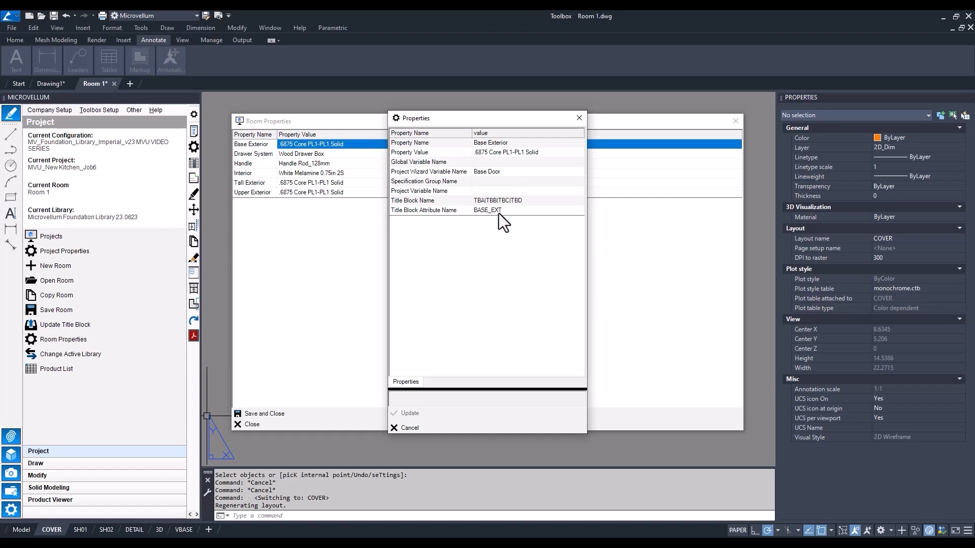
mouse_move(449, 260)
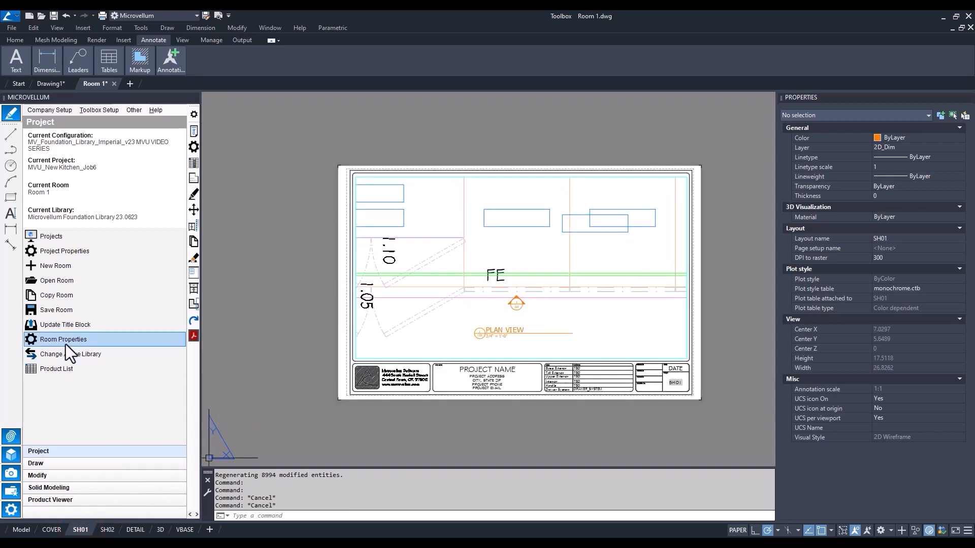
Update the title blocks with the MVU_New Kitchen_Job6 project info and check COVER and SH01.
left_click(65, 325)
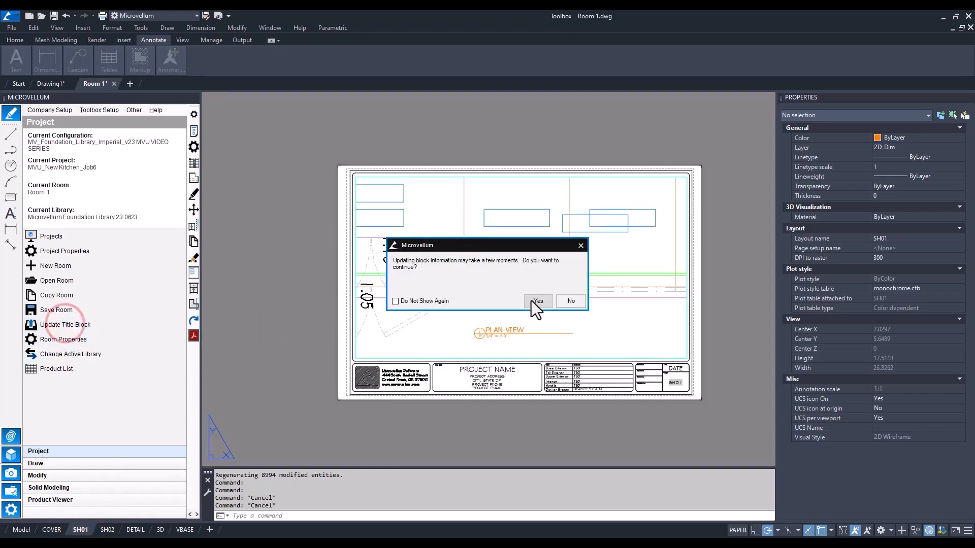
left_click(537, 302)
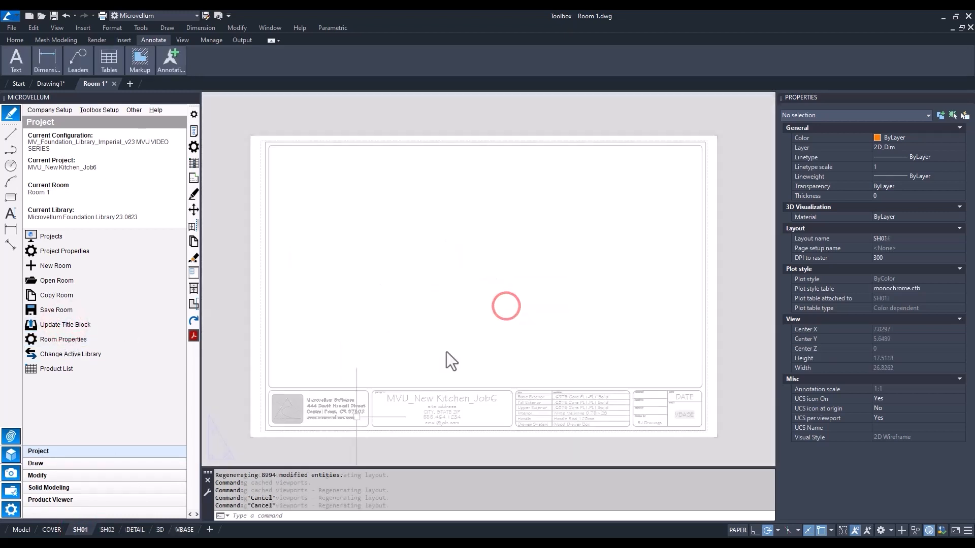
left_click(51, 530)
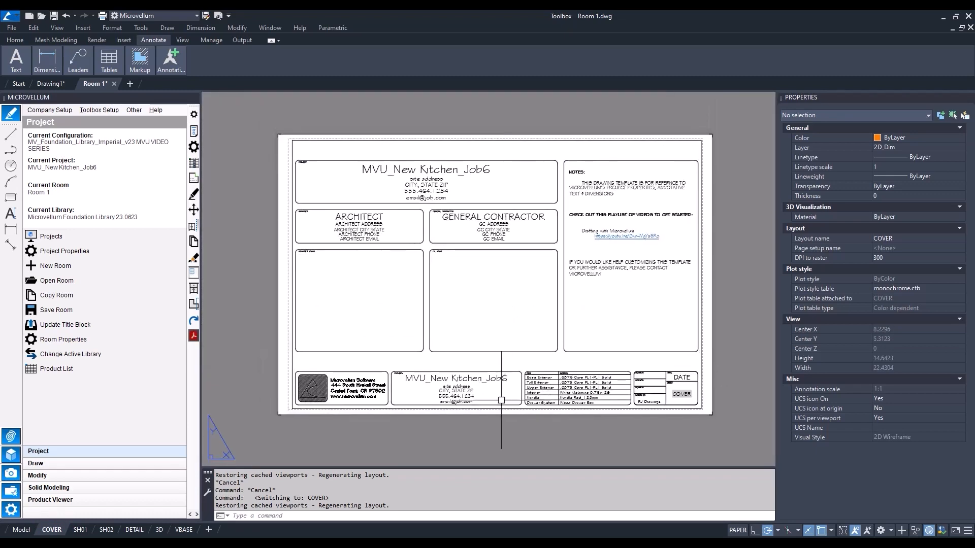
left_click(79, 530)
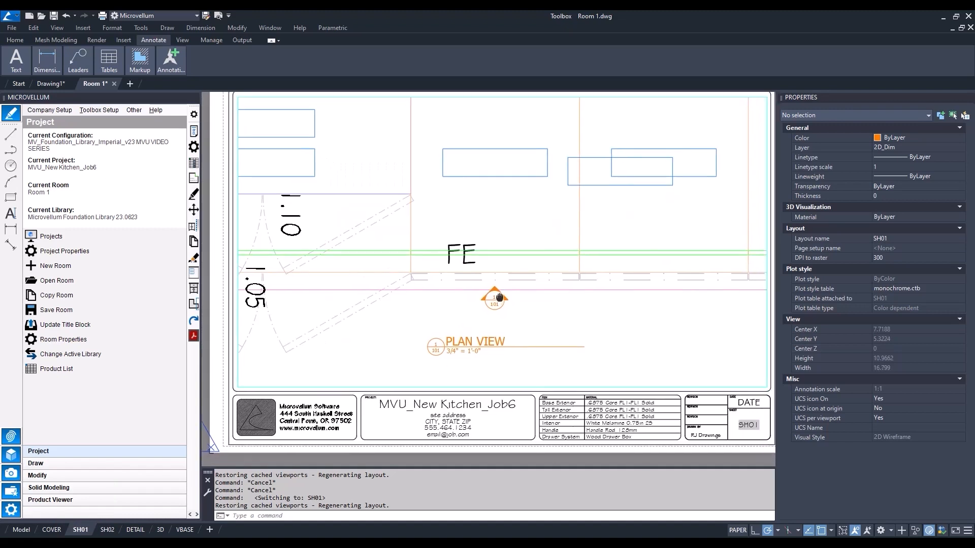
Inside the SH01 plan viewport, try annotation scales 1/2" = 1'-0" and 3/4" = 1'-0".
double_click(498, 297)
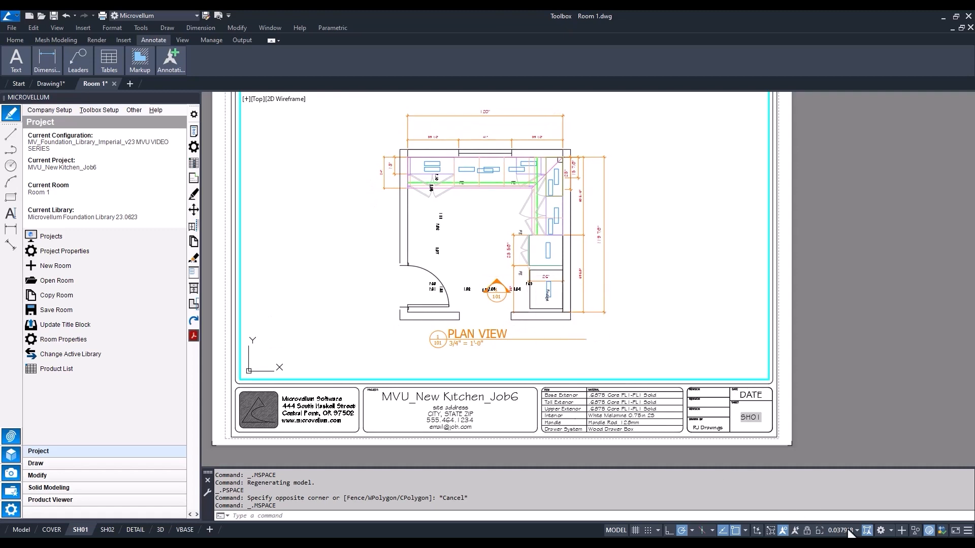
left_click(836, 530)
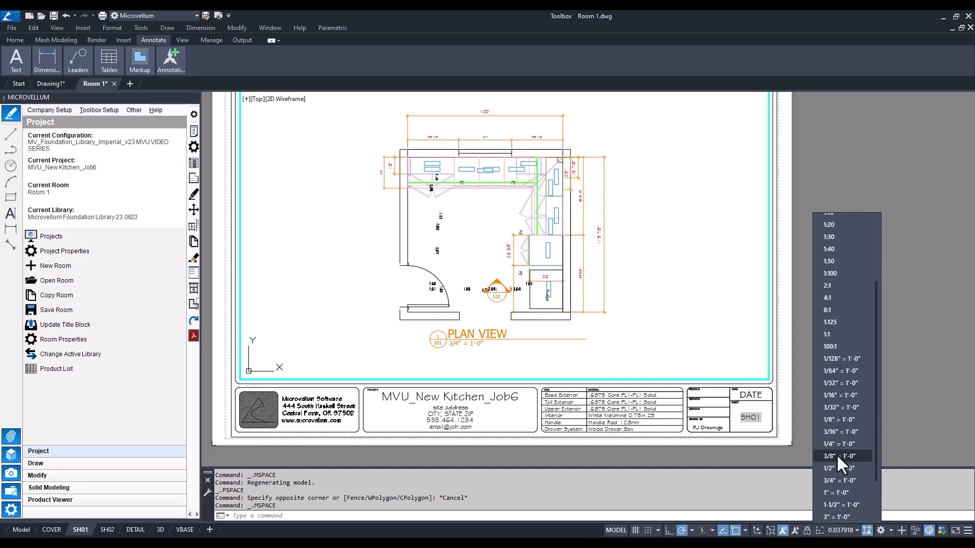
left_click(838, 456)
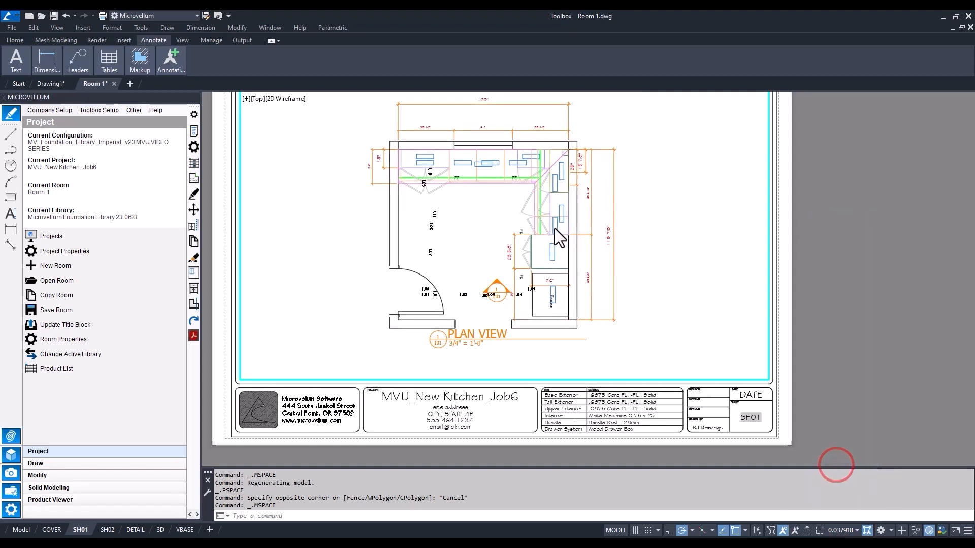
left_click(835, 530)
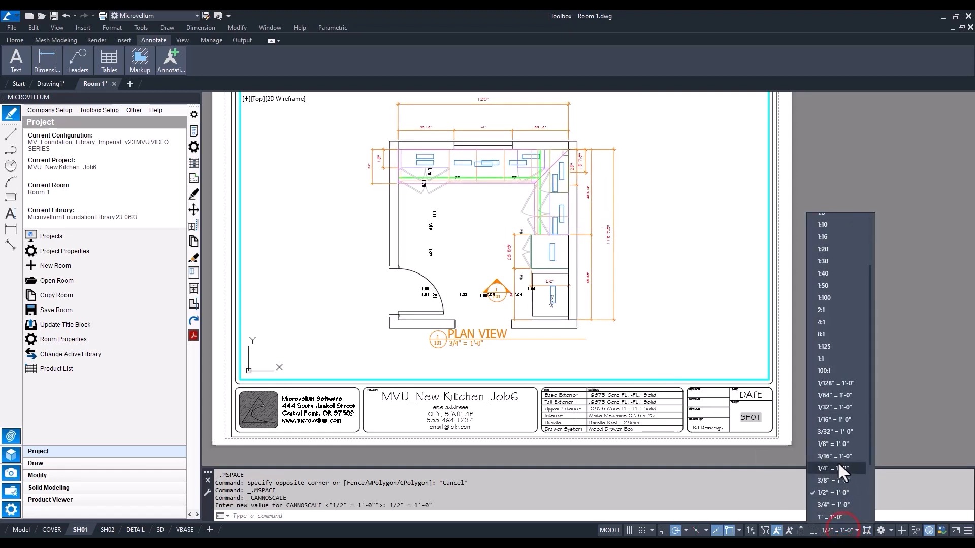
left_click(832, 505)
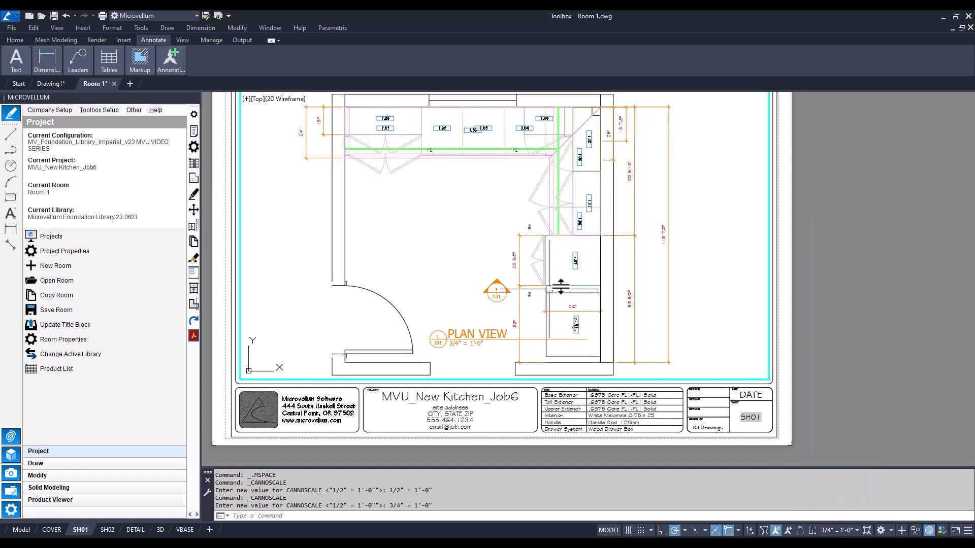
mouse_move(711, 275)
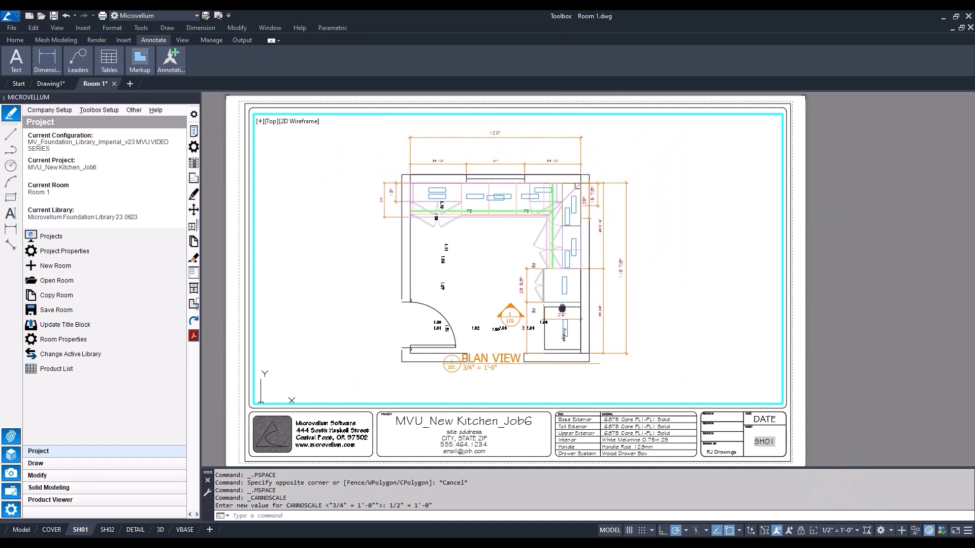
mouse_move(659, 302)
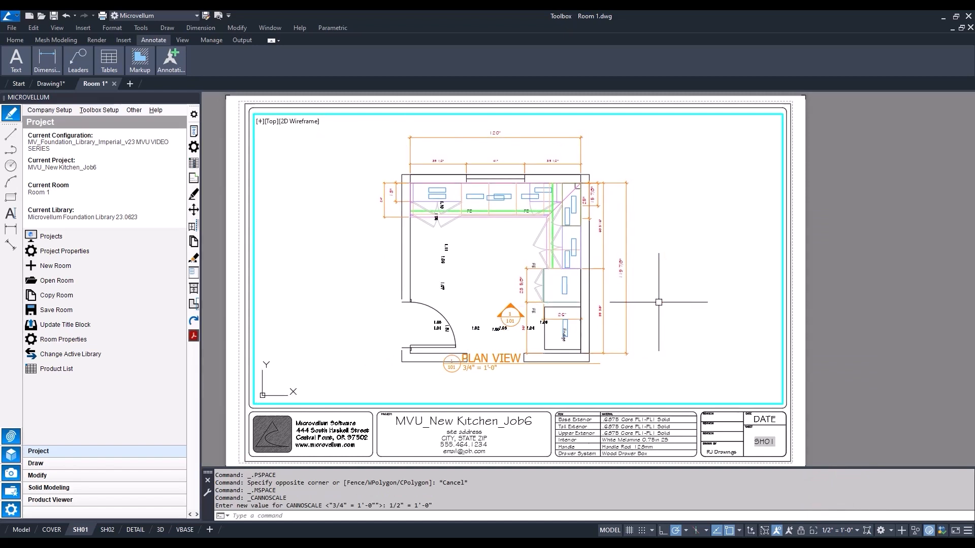
mouse_move(725, 474)
type("LAYFRZ")
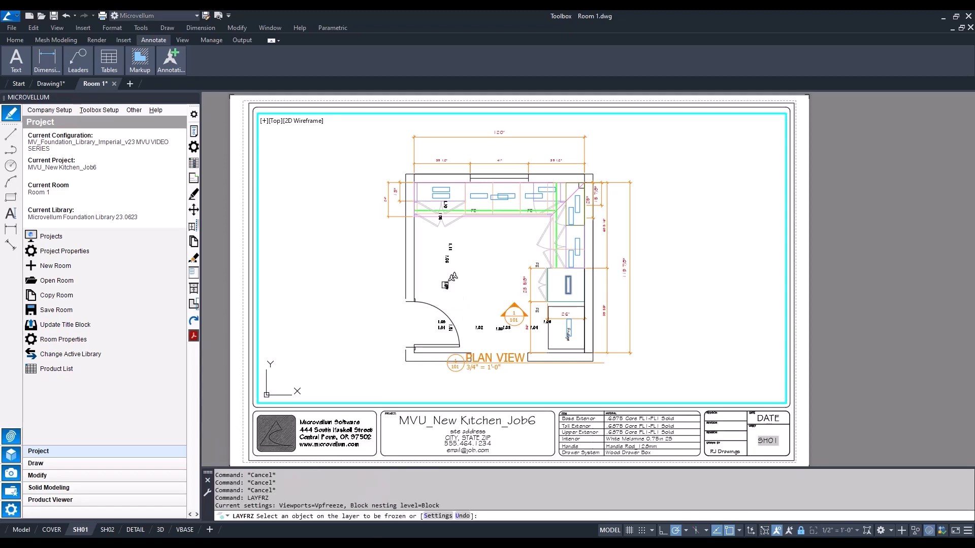
left_click(451, 278)
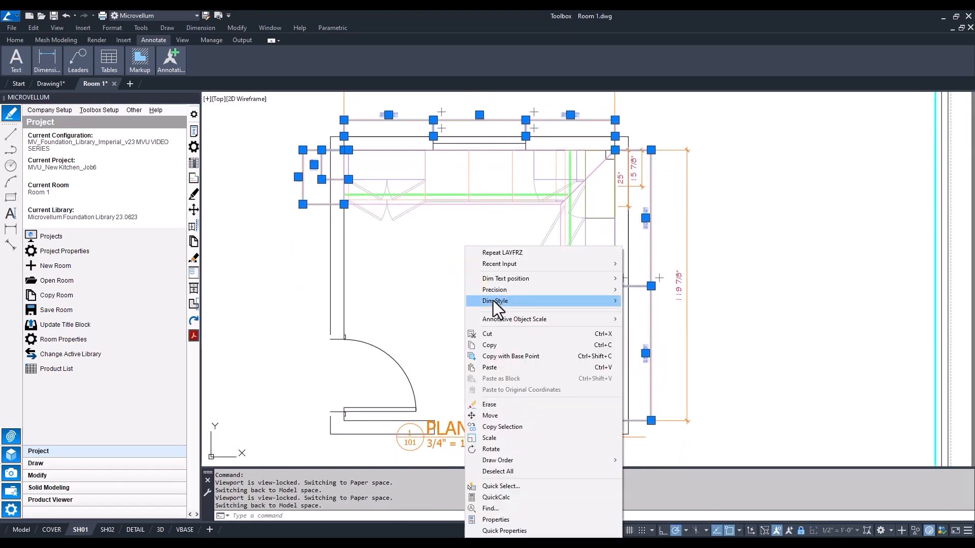
mouse_move(515, 319)
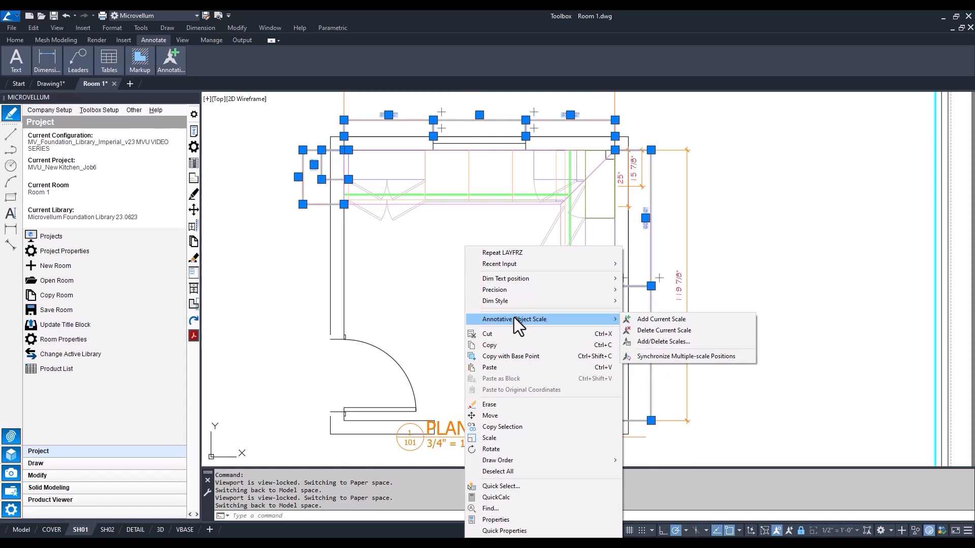
mouse_move(618, 328)
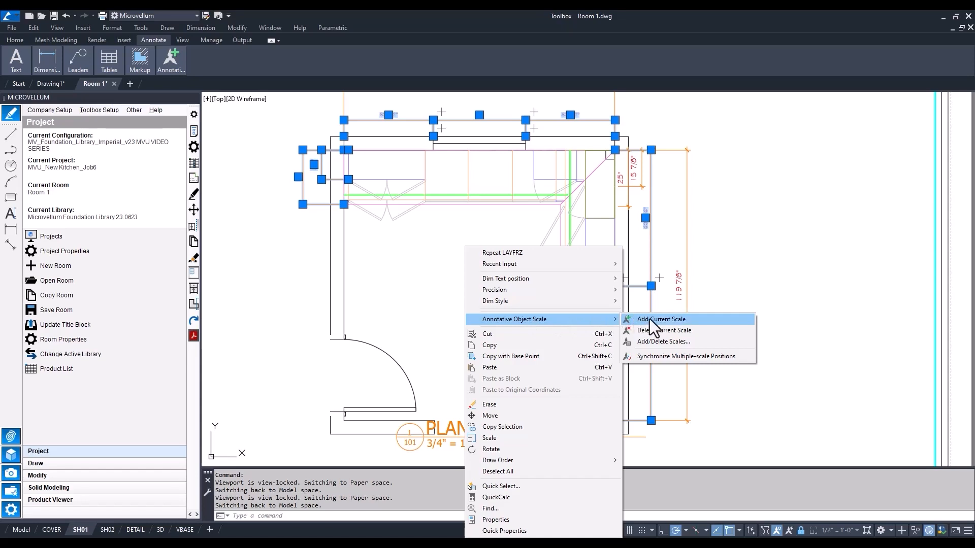
Add the current 1/2" = 1'-0" scale to the plan's top and right dimensions.
left_click(658, 319)
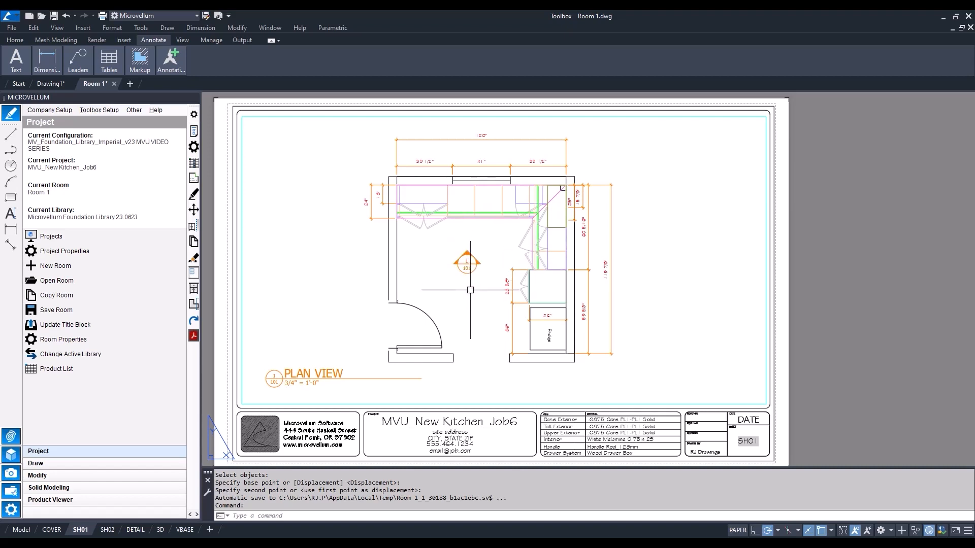
Move the plan callout bubble into the viewport's model space with CHSPACE and verify in MODEL and PAPER.
type("CHSPACE Select objects:")
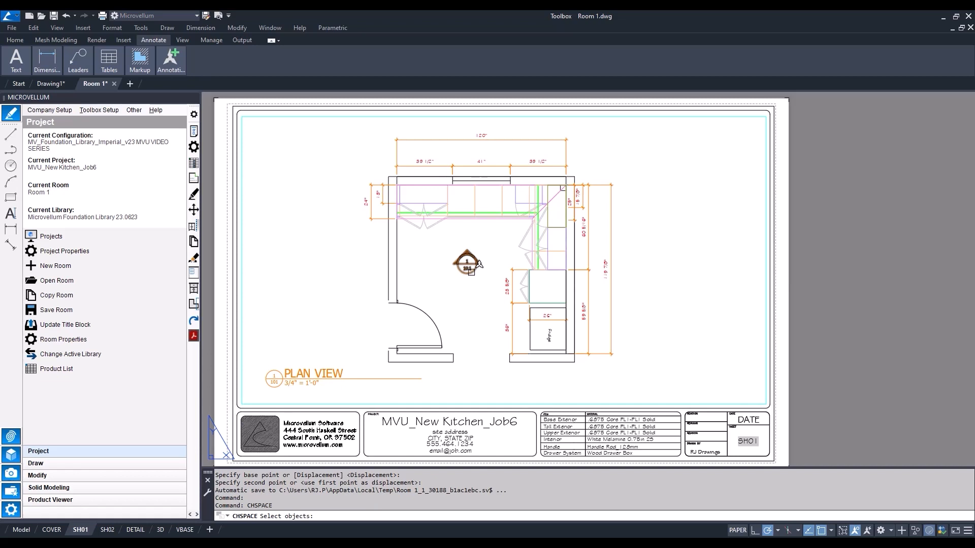
left_click(466, 261)
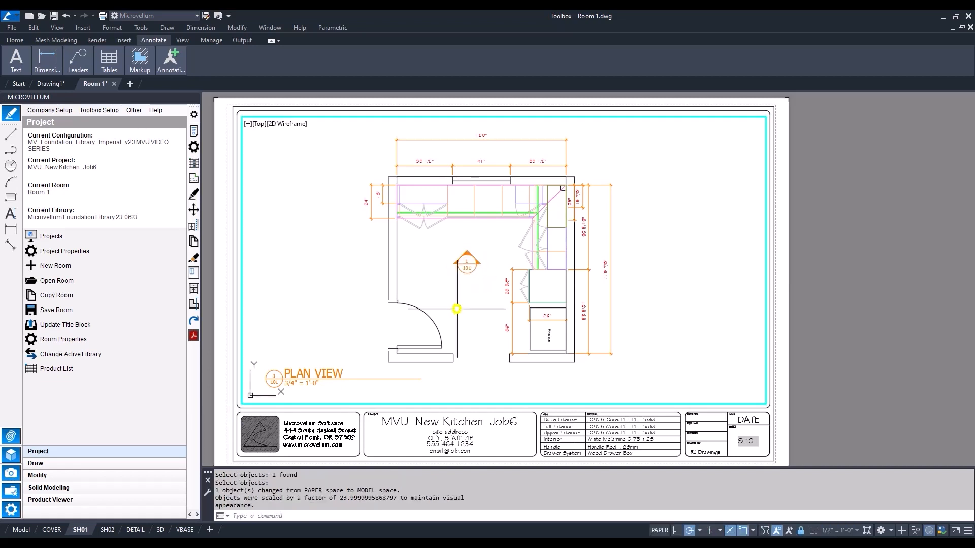
left_click(659, 530)
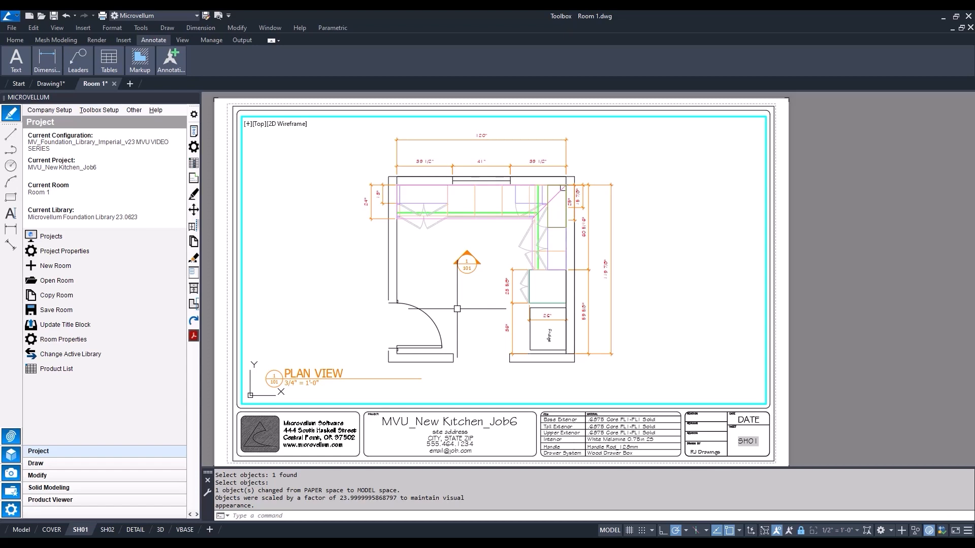
mouse_move(322, 129)
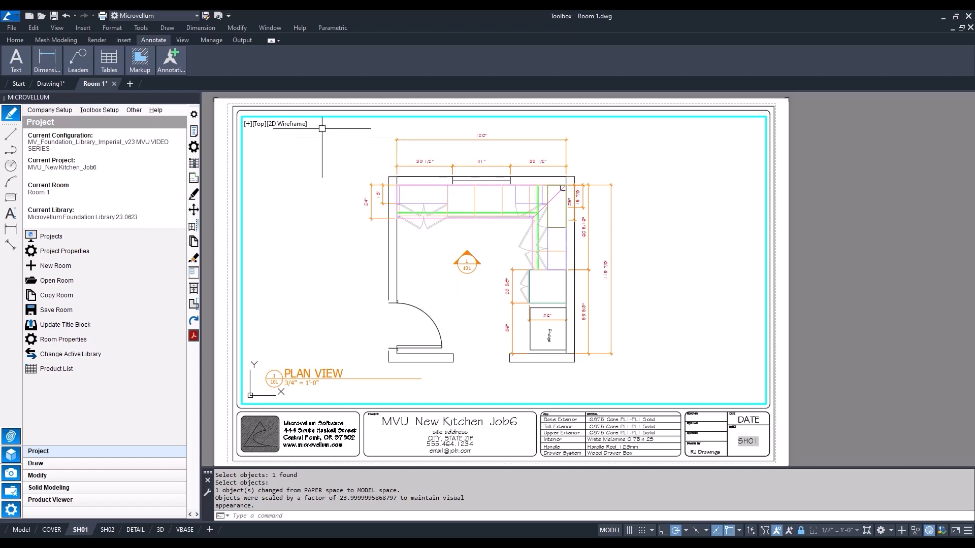
mouse_move(749, 320)
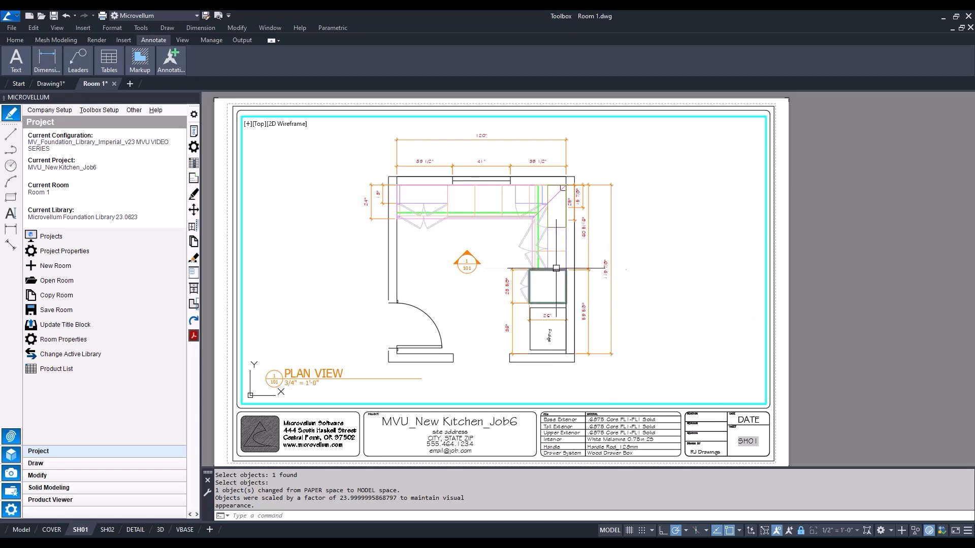
left_click(785, 286)
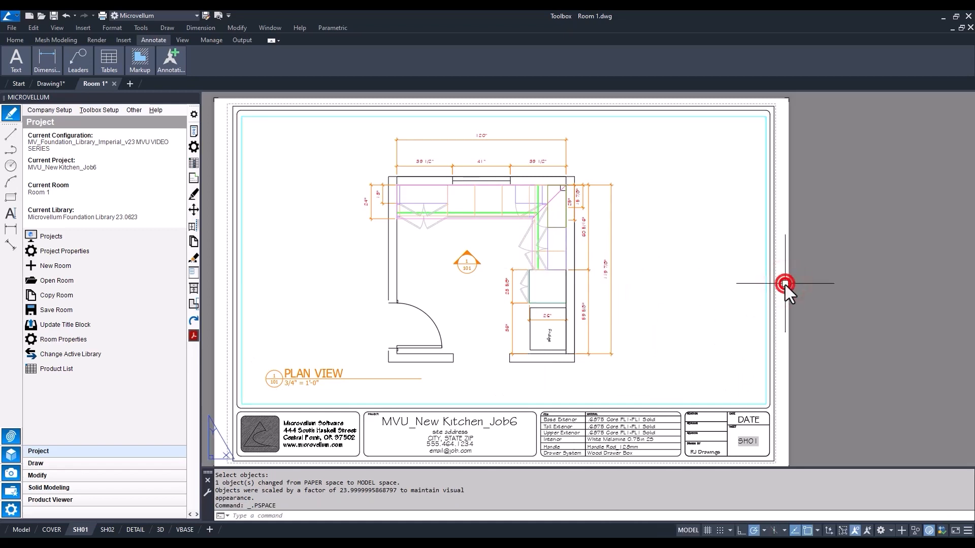
left_click(737, 530)
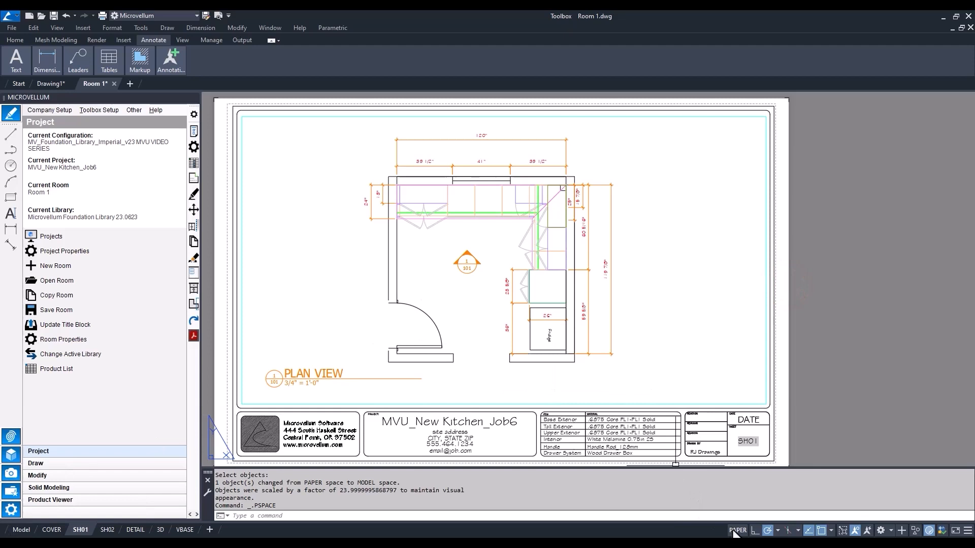
left_click(737, 532)
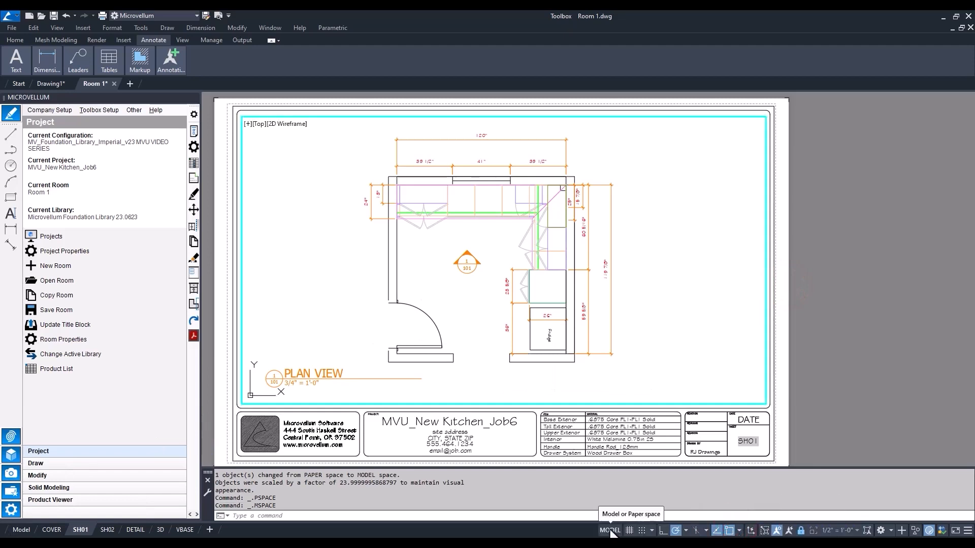
left_click(609, 530)
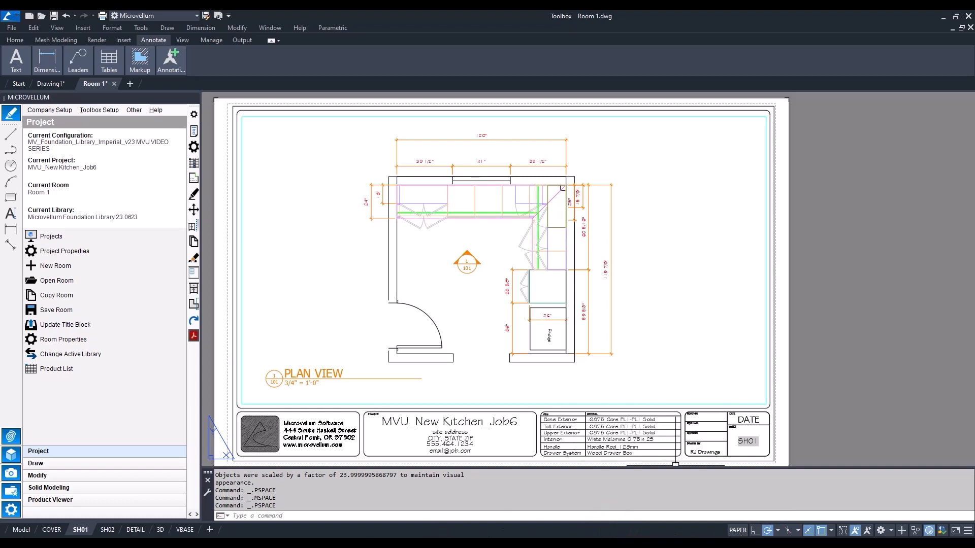
left_click(21, 530)
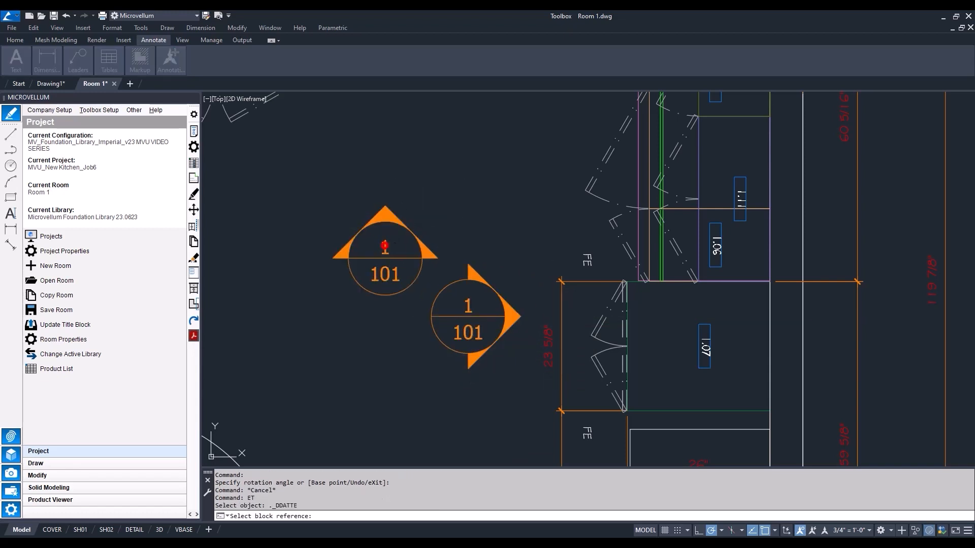
Edit the callouts to view letters A and B on sheet SH02, then go to SH02.
type("a")
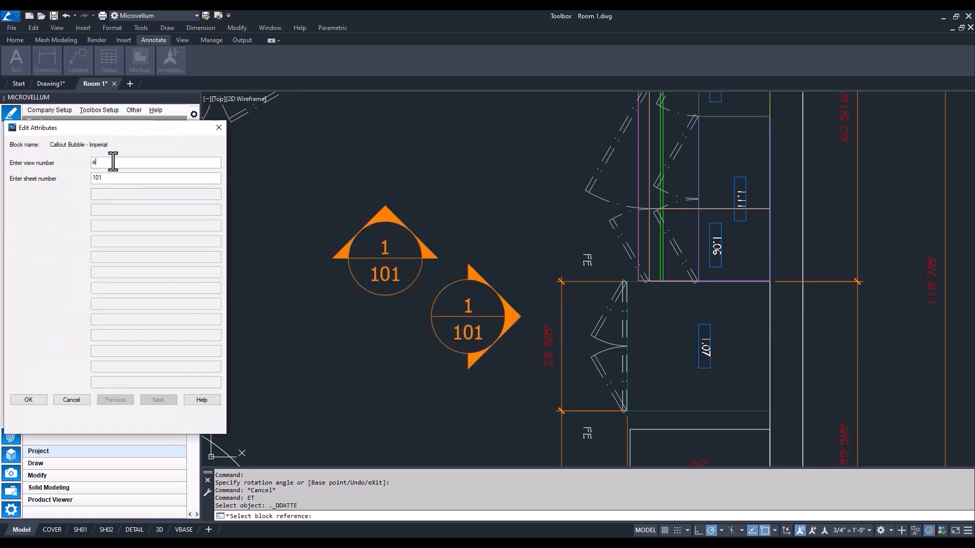
left_click(29, 401)
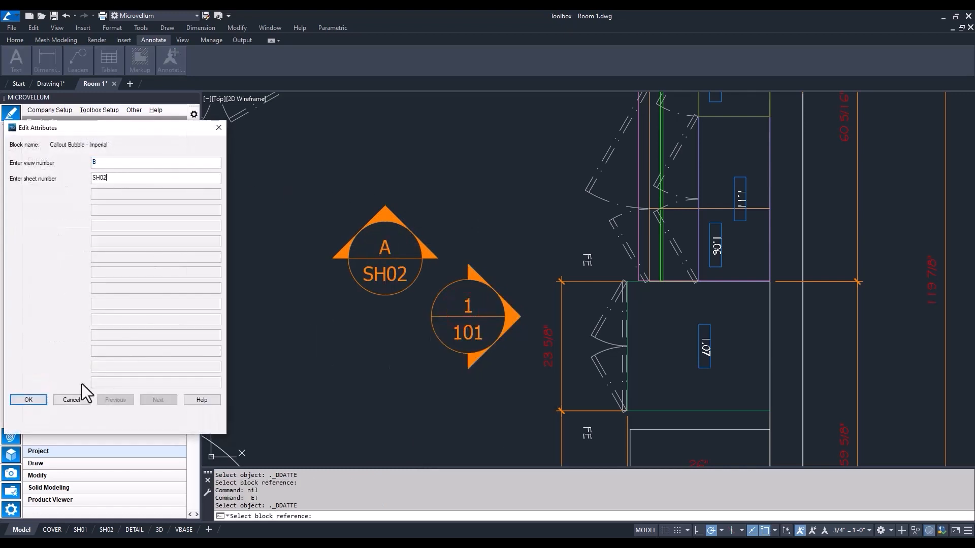
left_click(82, 530)
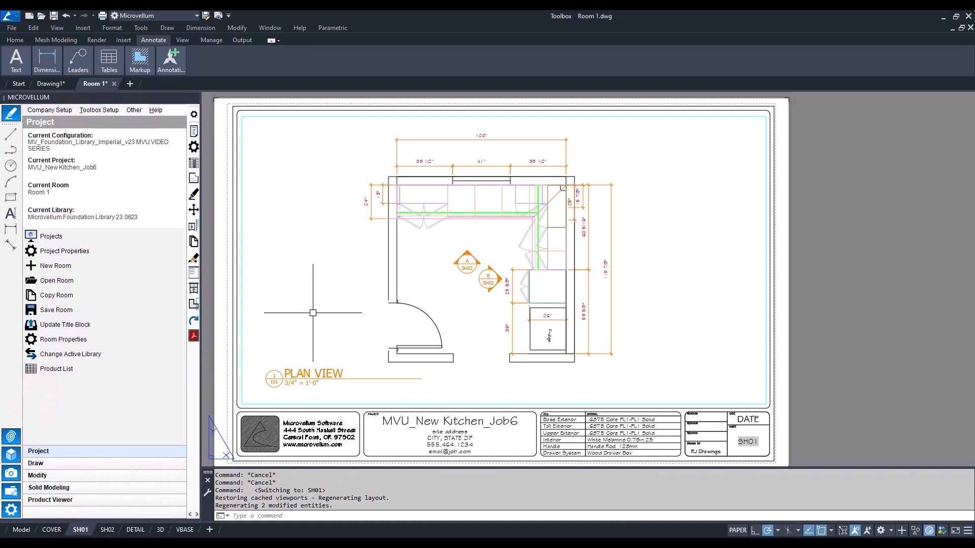
left_click(106, 530)
type("CO")
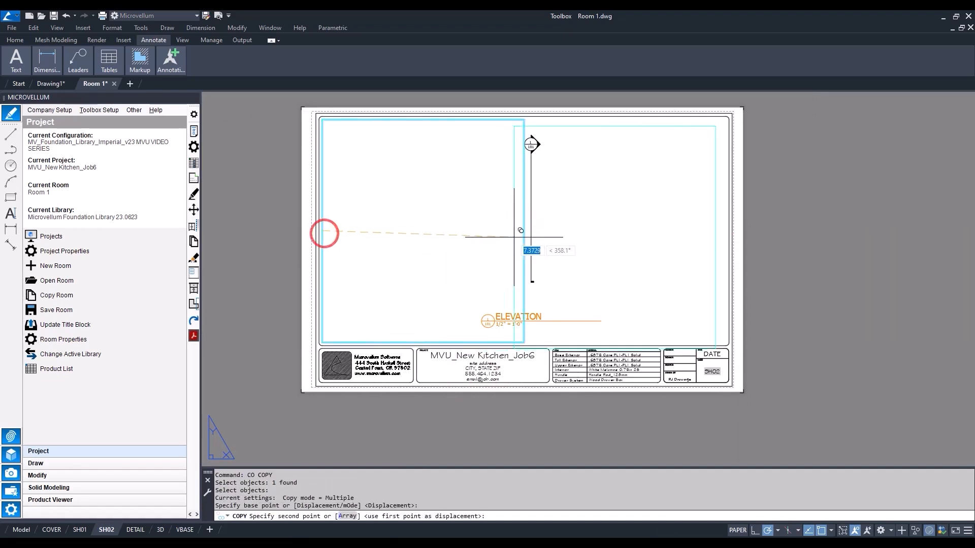
Place a copy of the elevation viewport and its title on the right half of SH02.
left_click(479, 237)
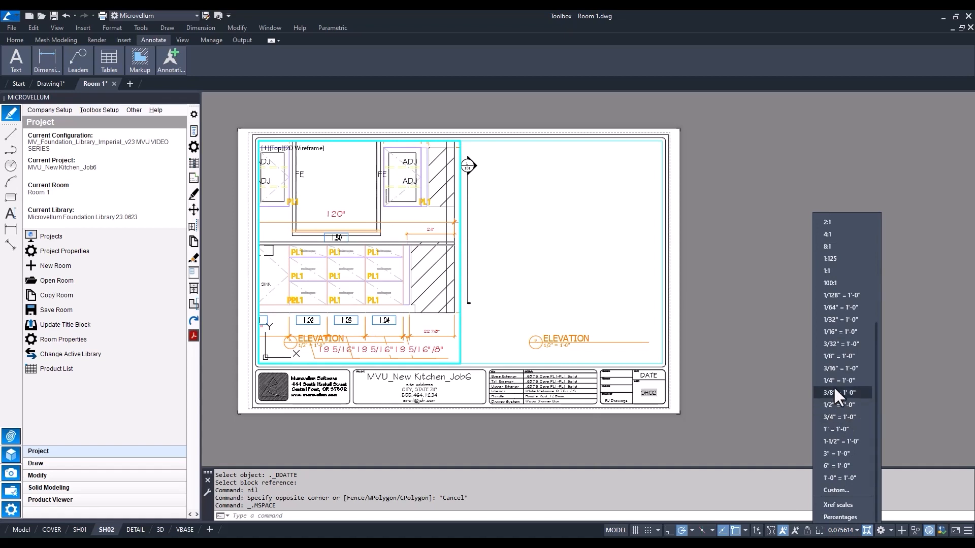
Set the left viewport to 1/2" = 1'-0", position the sink wall elevation and freeze the stray Elevation text with LAYFRZ.
left_click(839, 404)
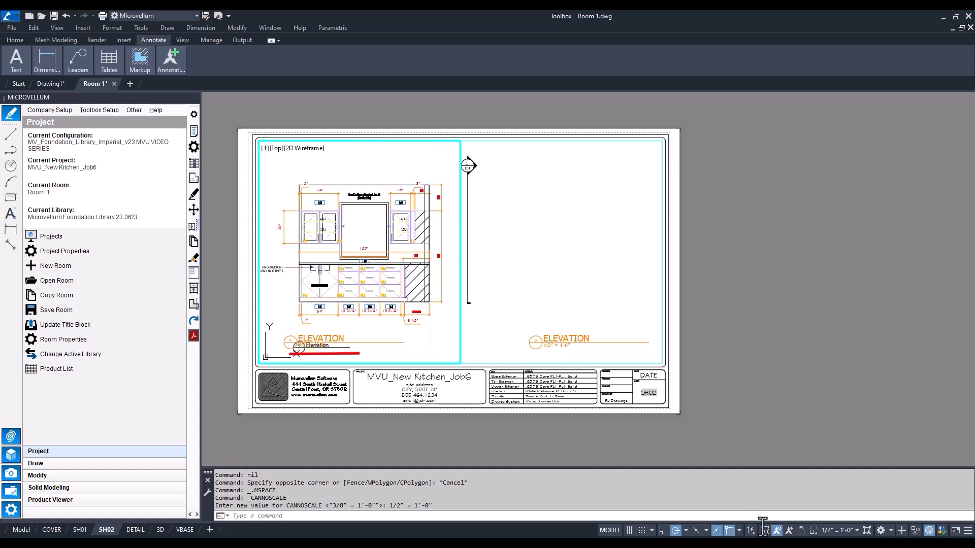
left_click(15, 40)
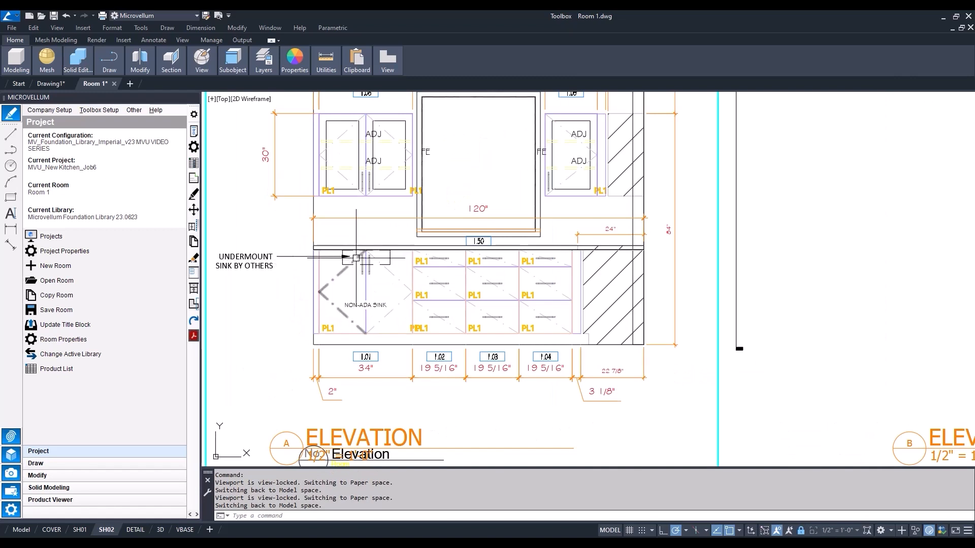
mouse_move(364, 258)
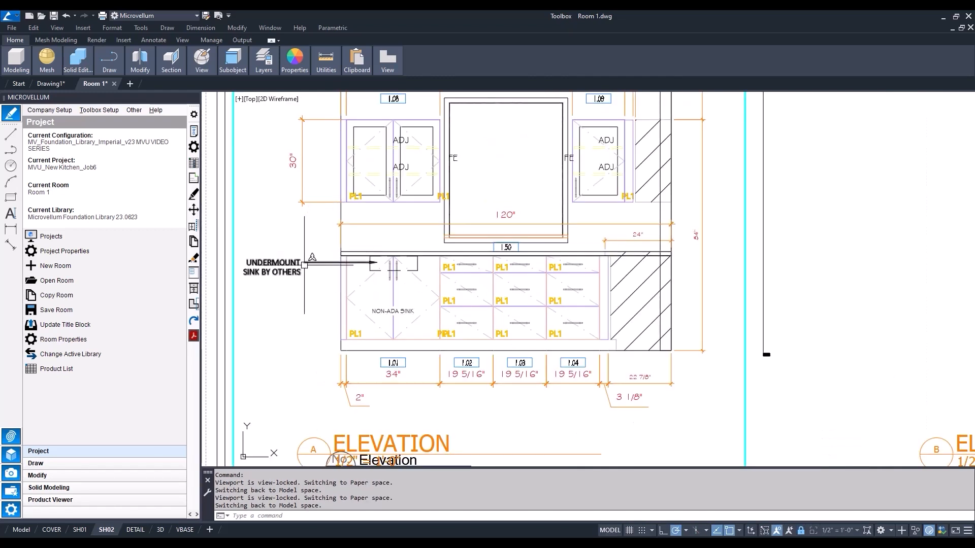
right_click(414, 264)
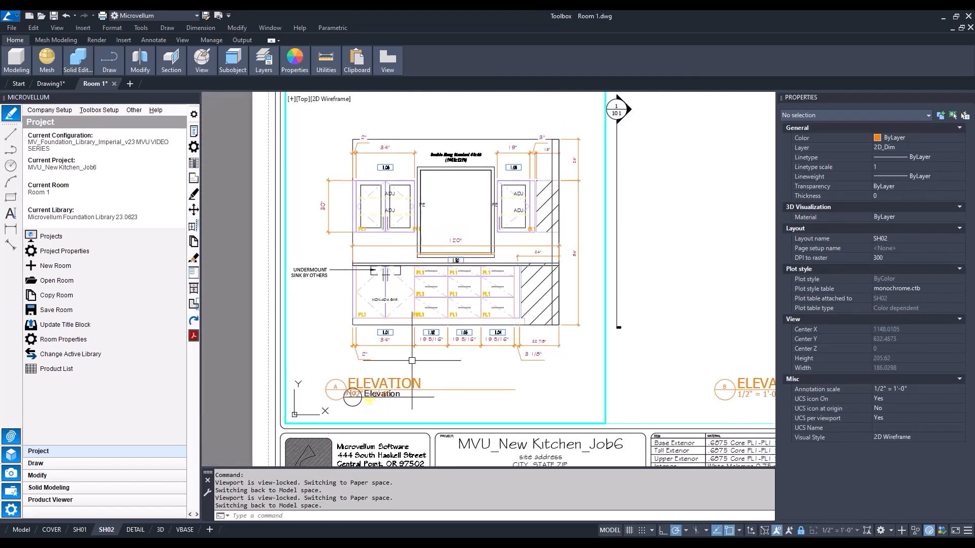
type("LAYFRZ")
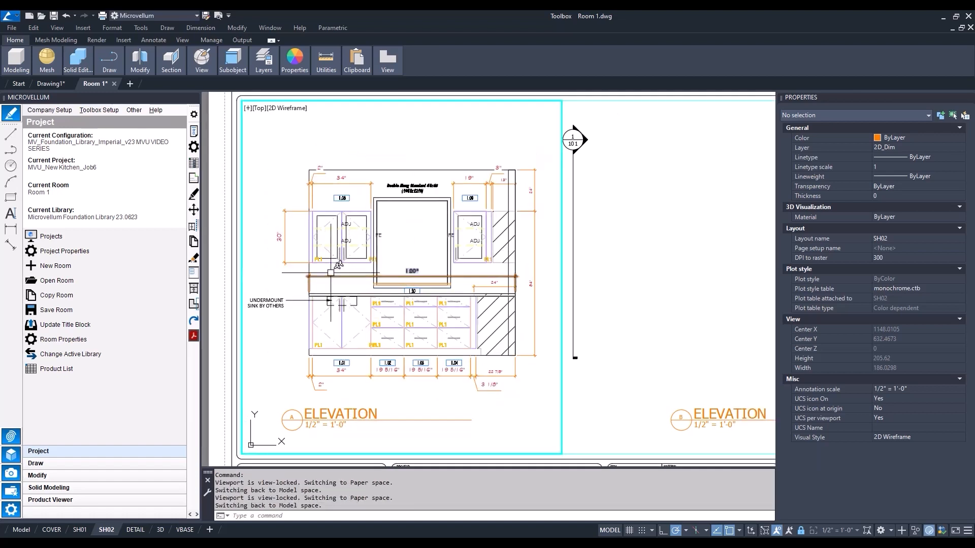
Redraw the 2D walls and show the second wall elevation in the right viewport at 1/2" = 1'-0".
left_click(35, 463)
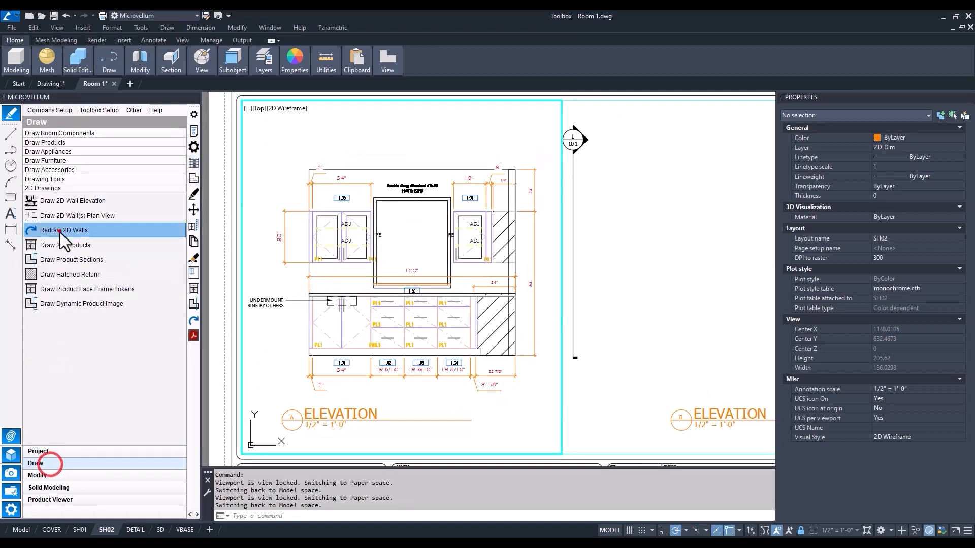
left_click(61, 231)
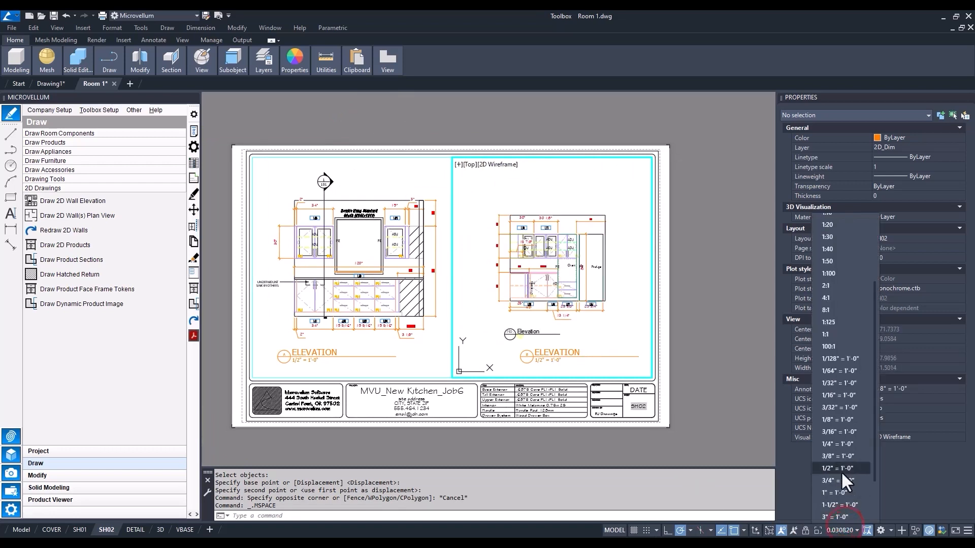
left_click(837, 468)
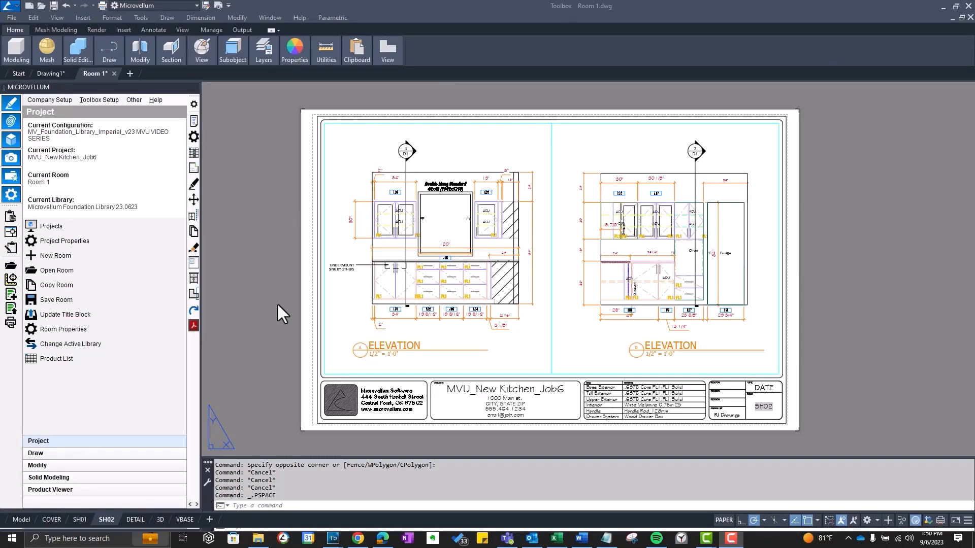
mouse_move(344, 307)
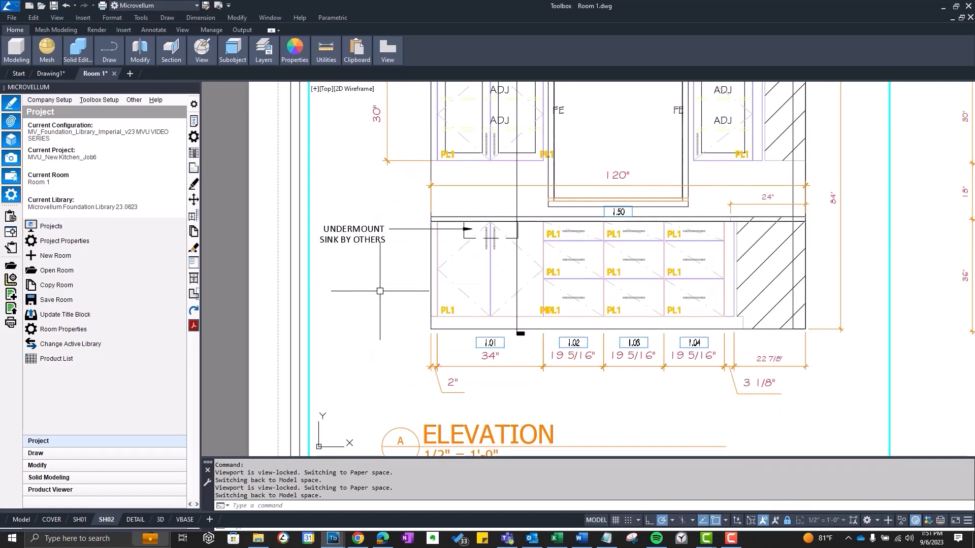
Thaw layer 0 in the left elevation viewport and freeze the Elevation label's layer with LAYFRZ.
left_click(262, 50)
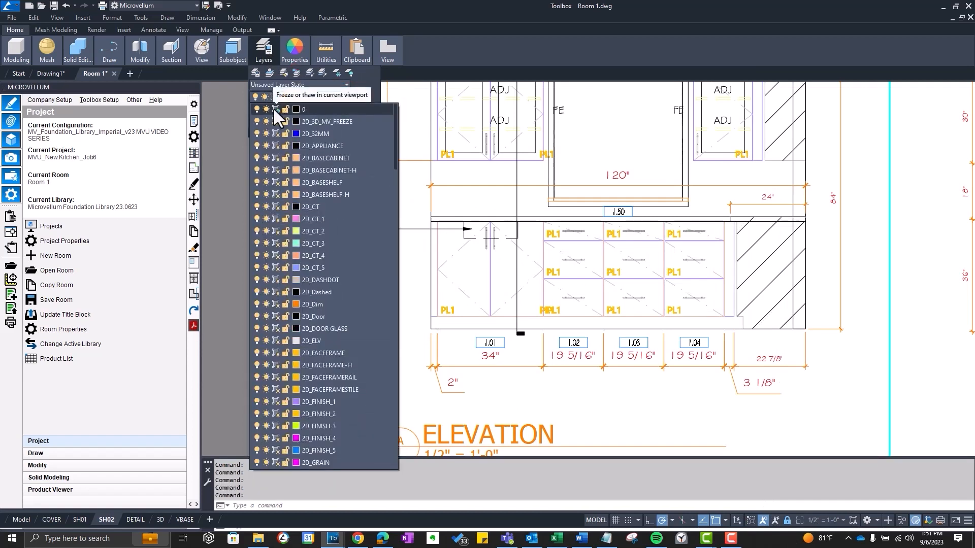
left_click(275, 110)
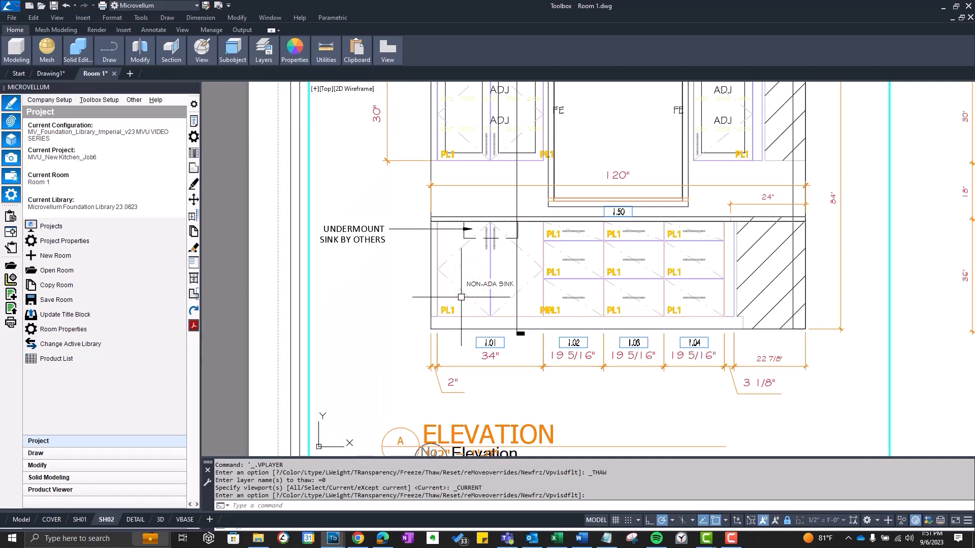
left_click(474, 299)
type("LAYFRZ")
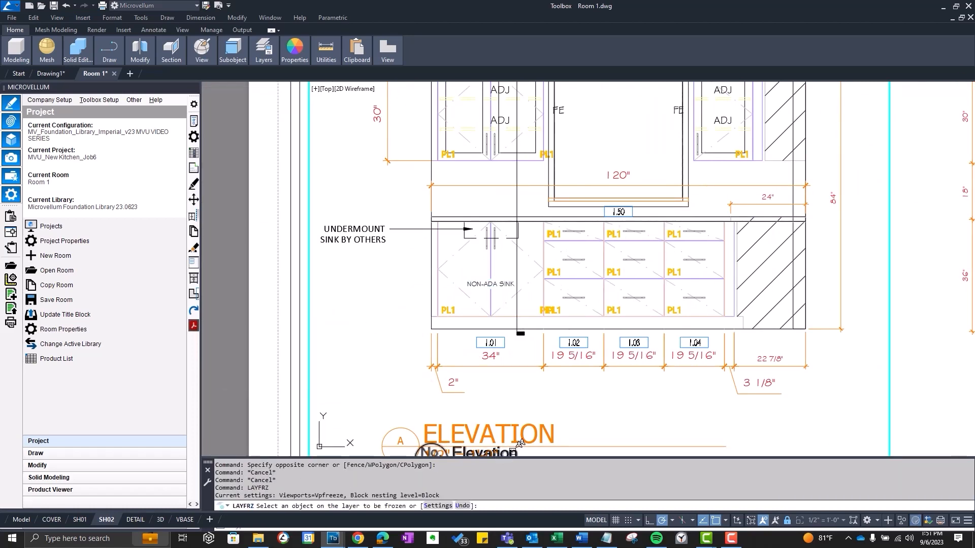
left_click(441, 450)
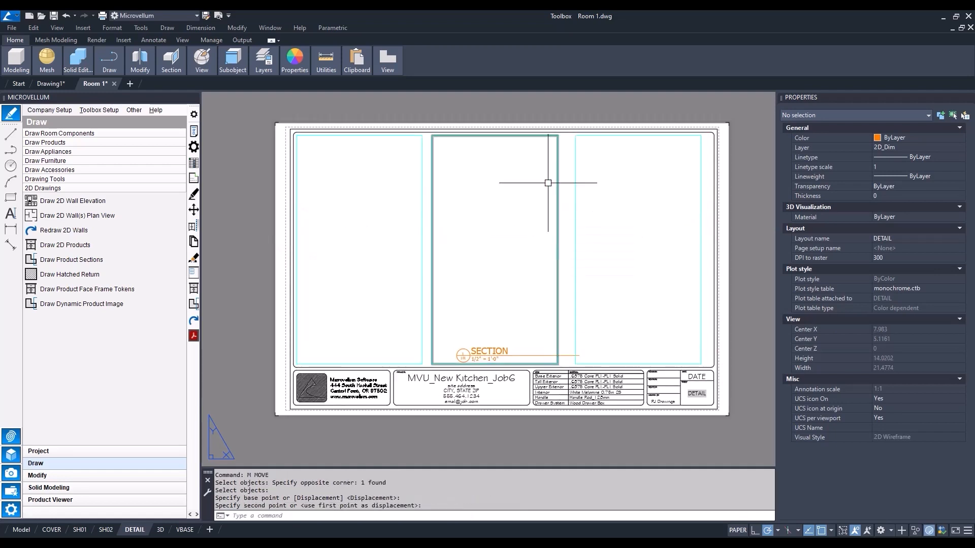
mouse_move(218, 16)
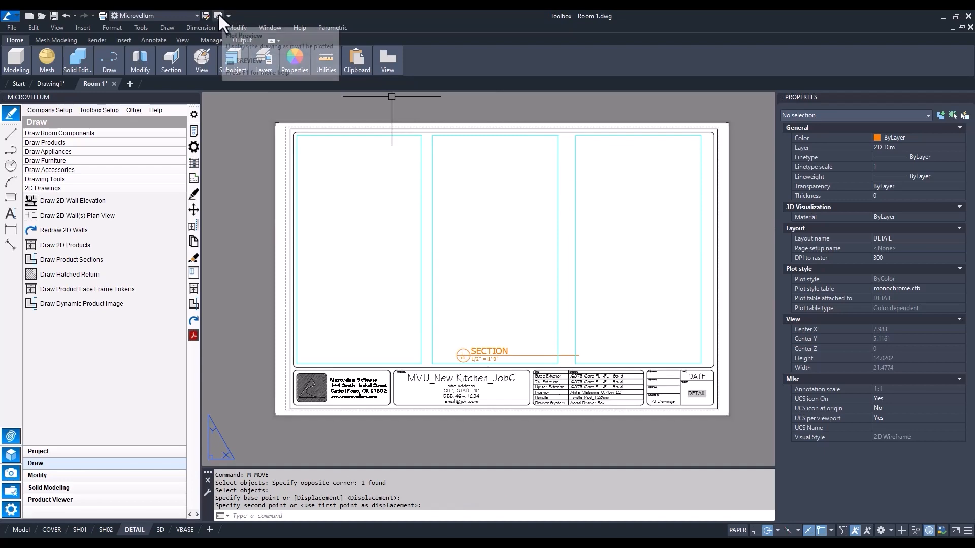
Preview the DETAIL sheet's plot, then bring up the full layer manager.
left_click(218, 16)
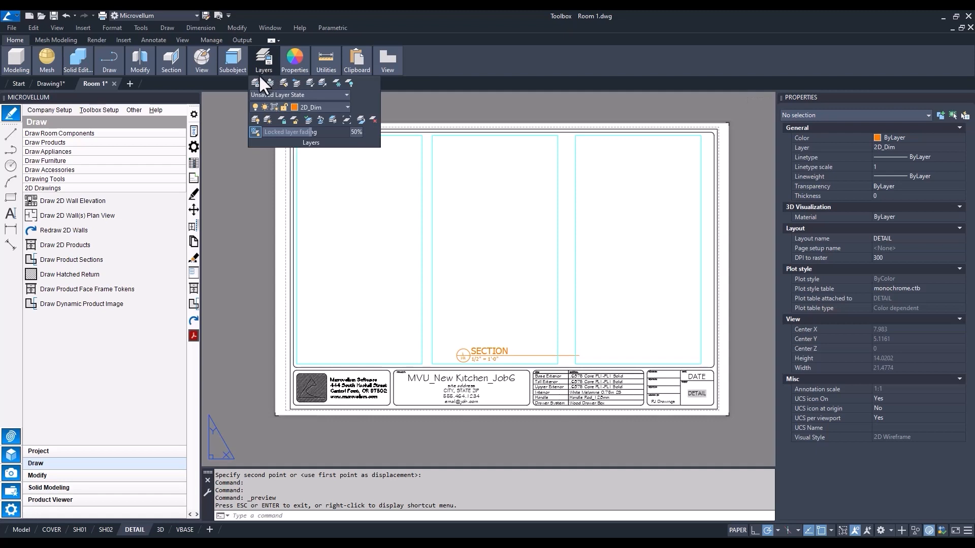
left_click(256, 84)
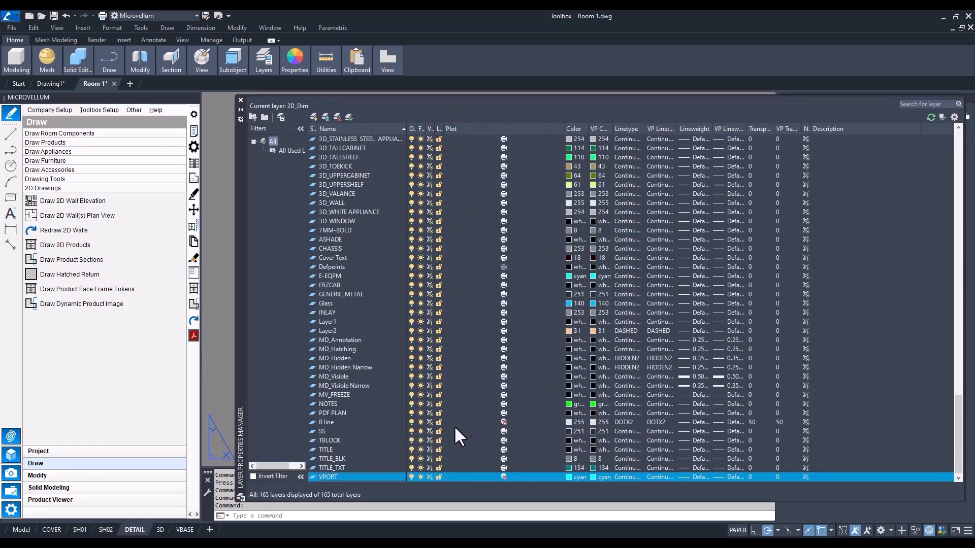
mouse_move(509, 138)
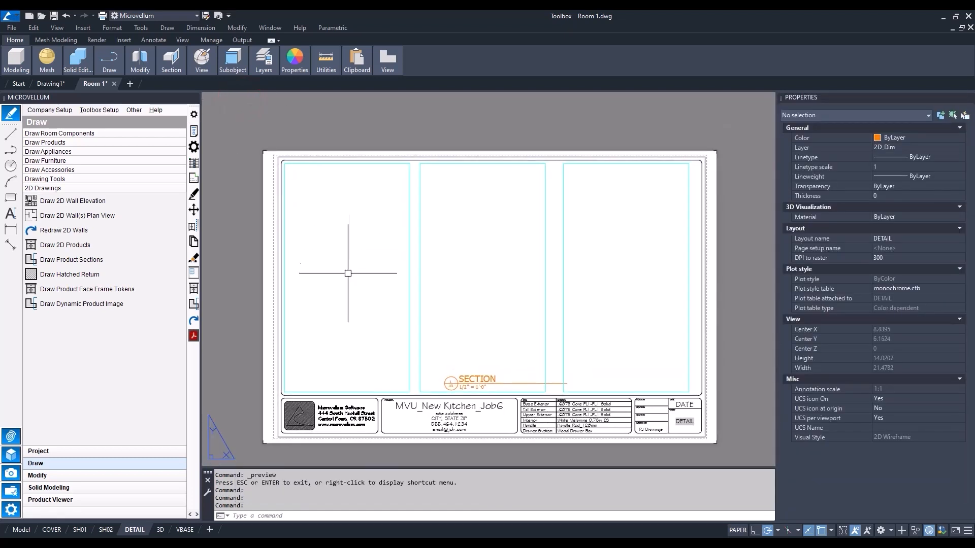
mouse_move(344, 276)
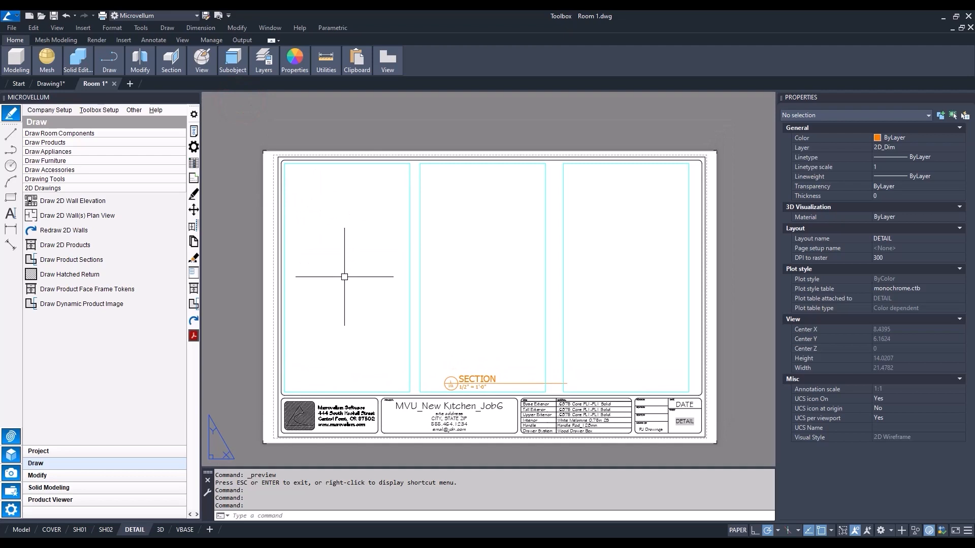